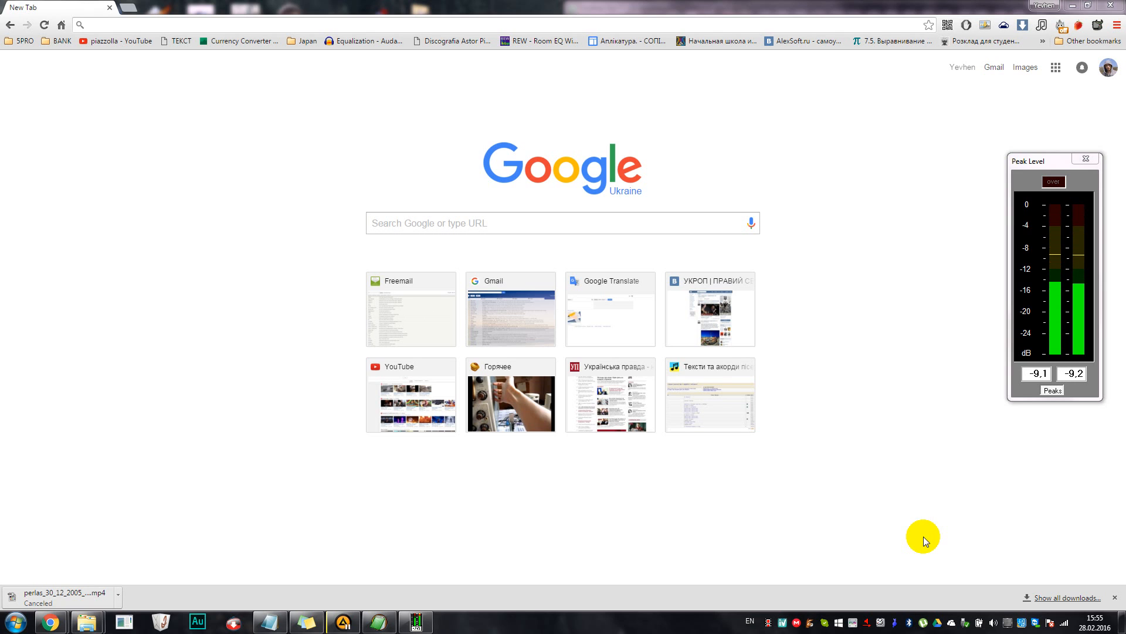
pyautogui.moveTo(751, 366)
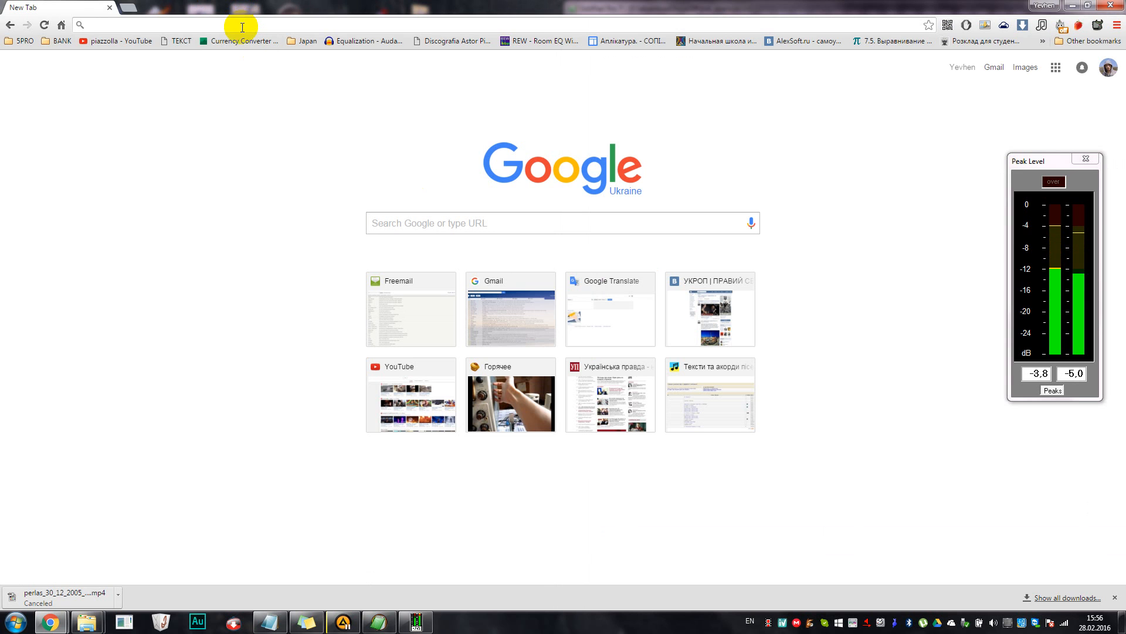
pyautogui.write('www.arcoiris.tv/scheda/es/420/')
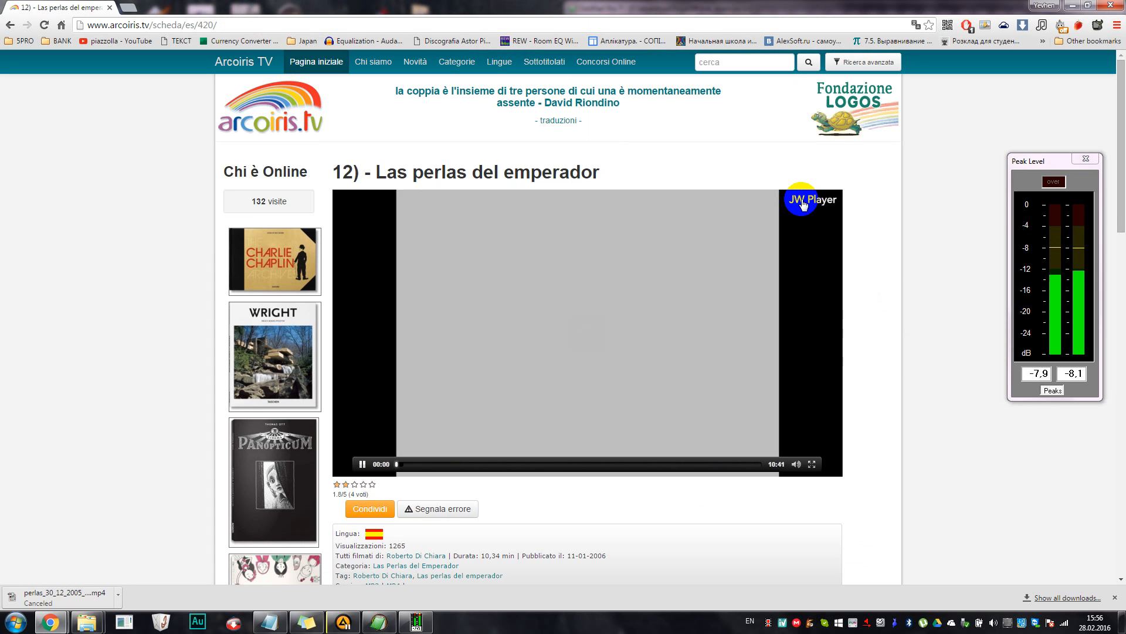
# Pause the video and bring up Chrome's More tools options from the main menu.
pyautogui.click(361, 464)
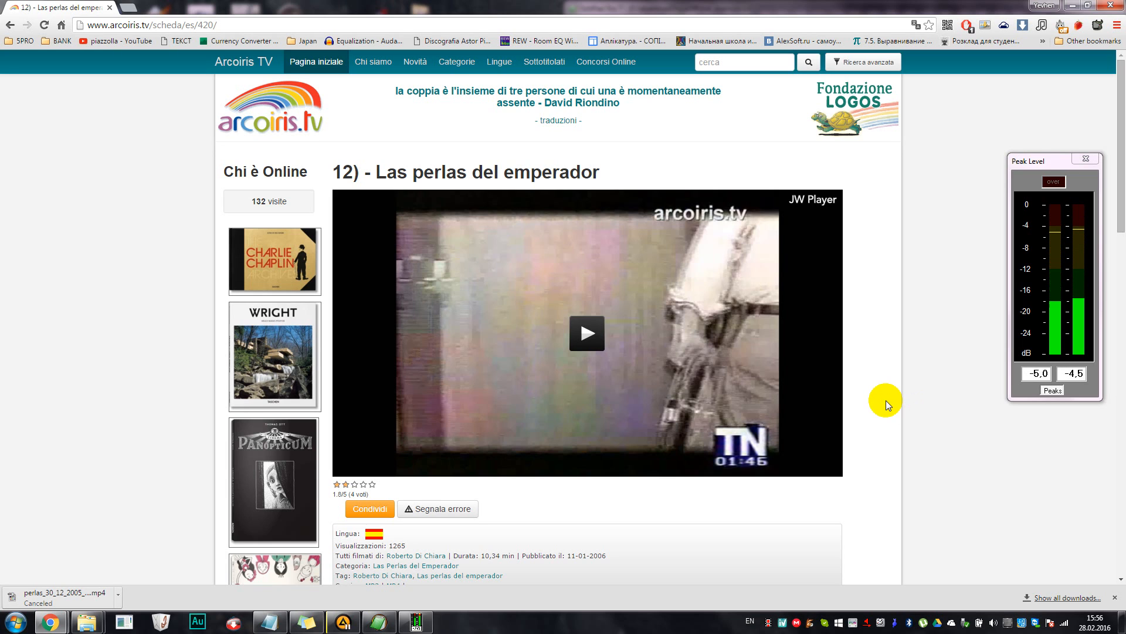
pyautogui.click(1115, 26)
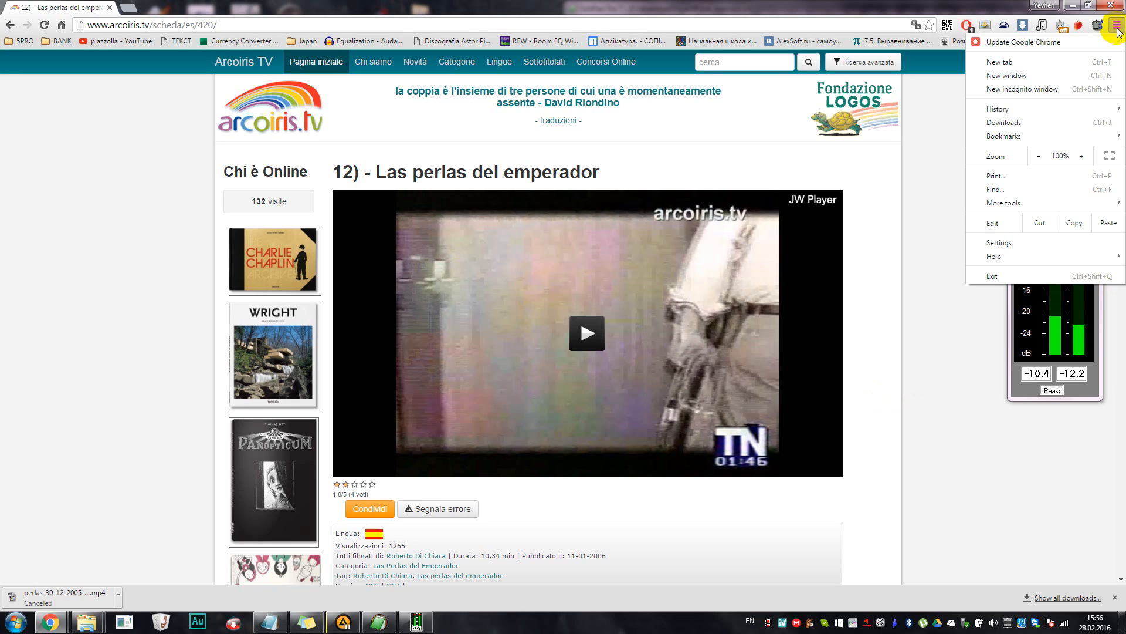
pyautogui.click(1004, 203)
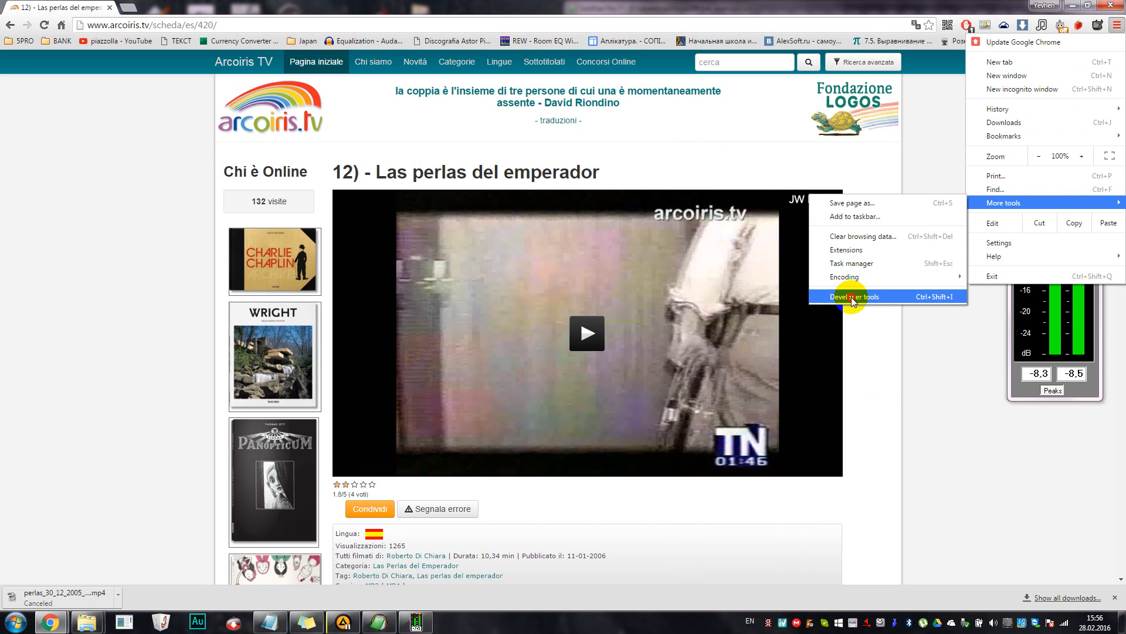
# Launch Developer tools and let the Network panel record the page's requests.
pyautogui.click(854, 295)
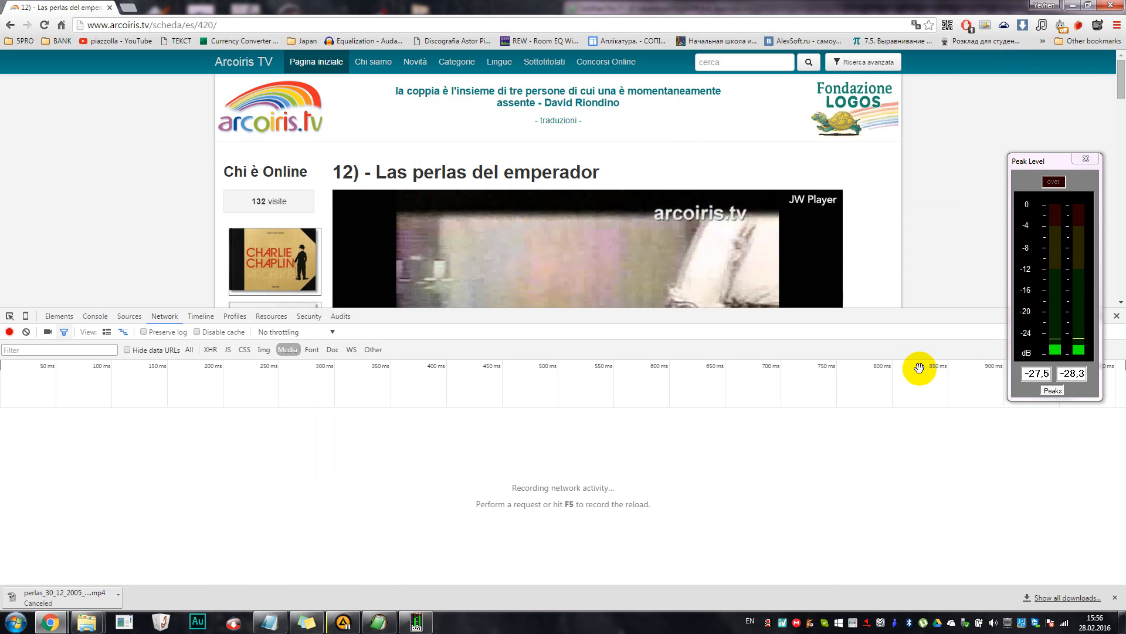
pyautogui.click(1114, 25)
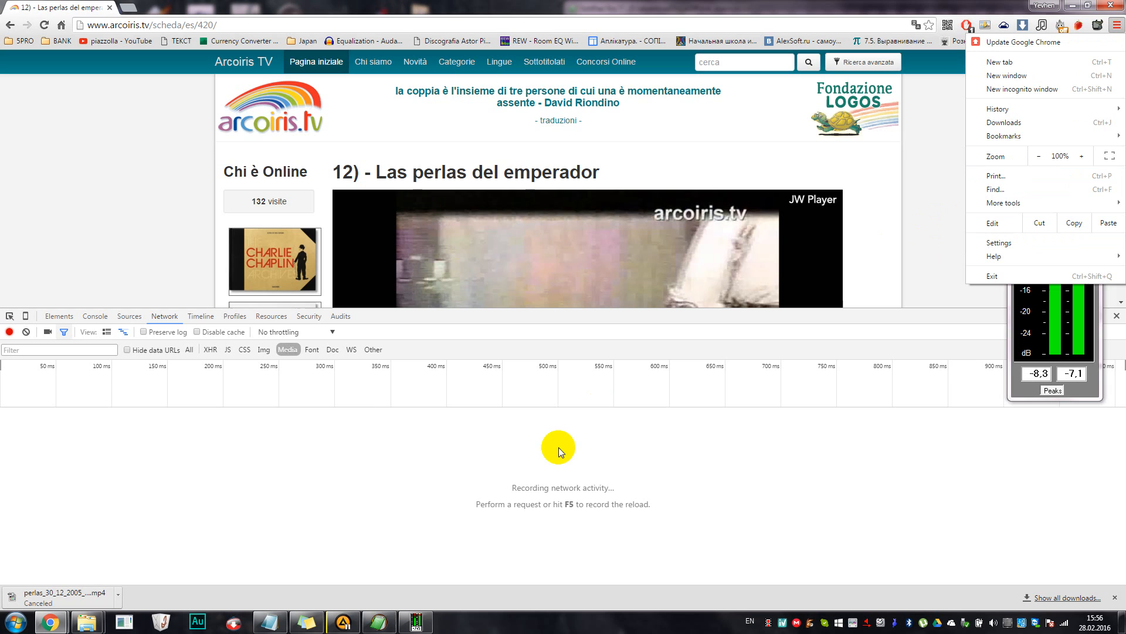
pyautogui.moveTo(178, 412)
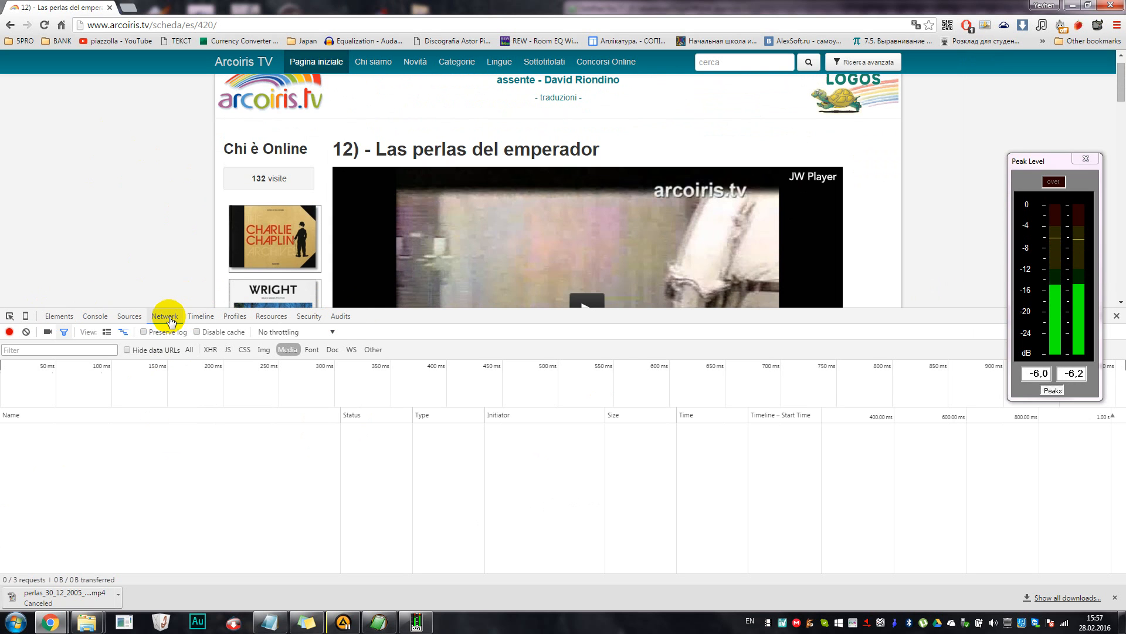
pyautogui.moveTo(230, 439)
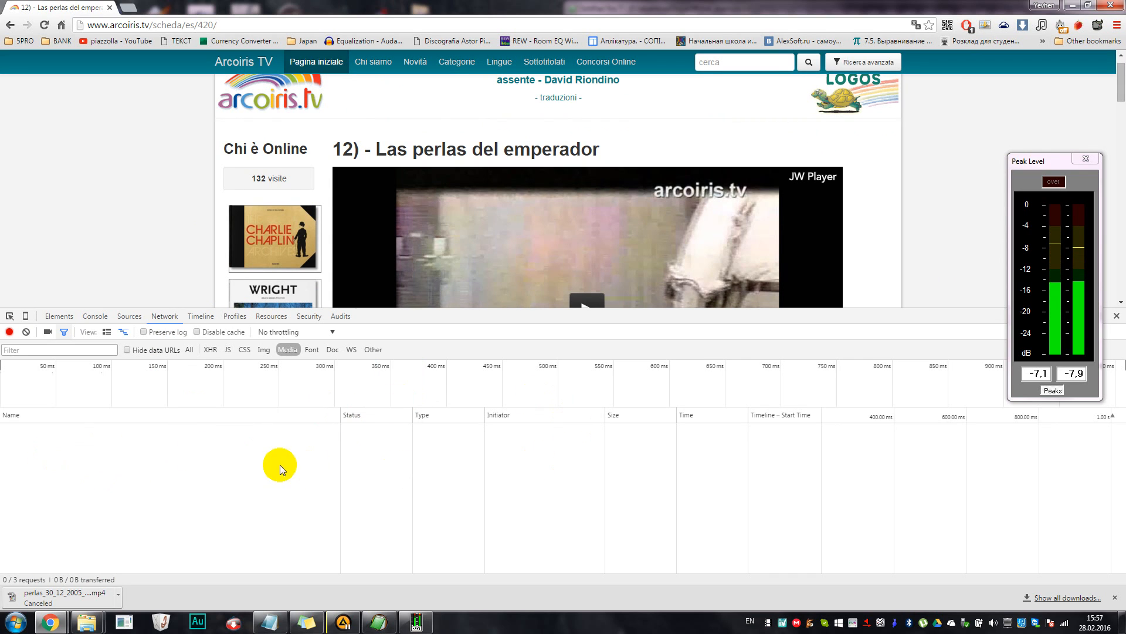
pyautogui.moveTo(166, 464)
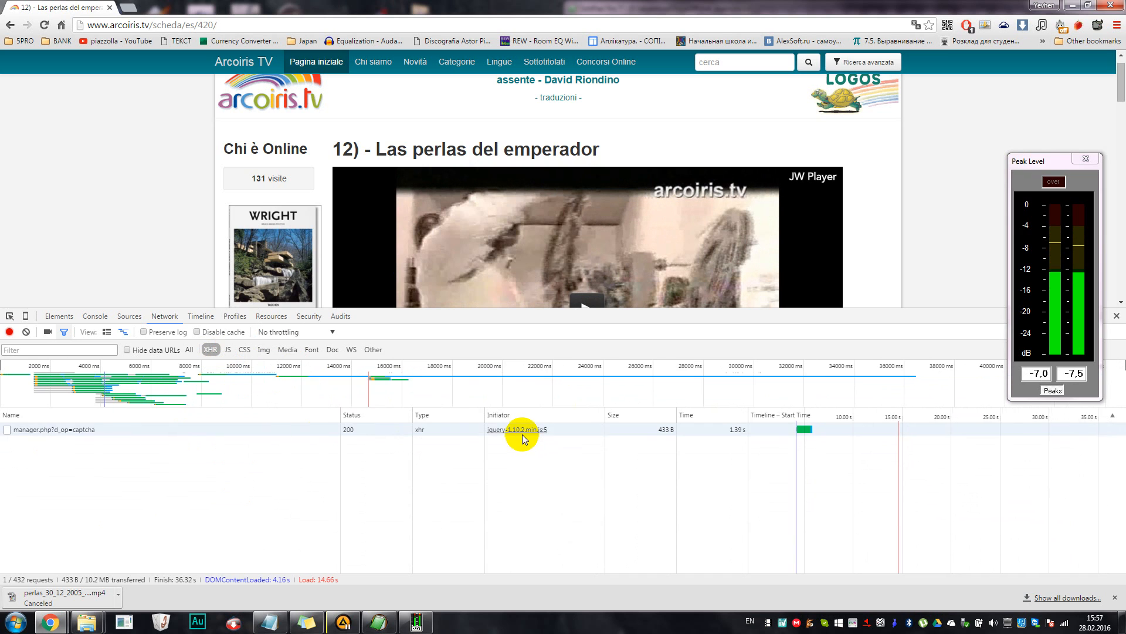
# Filter the Network panel to Media, revealing the perlas_30_12_2005_12.mp4 requests.
pyautogui.click(287, 350)
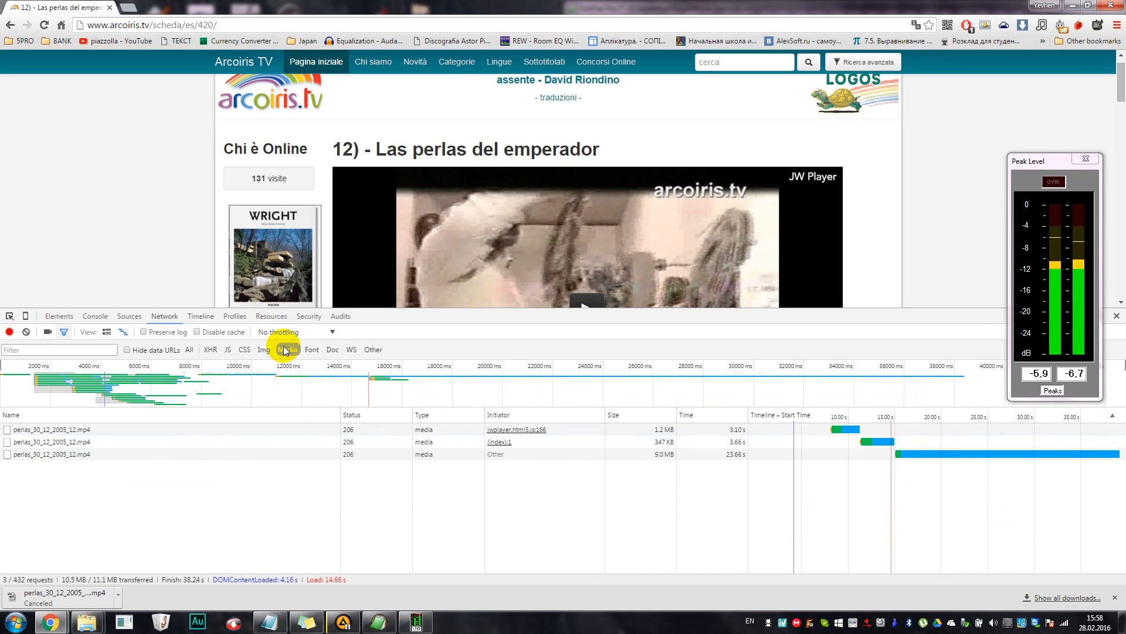
pyautogui.moveTo(85, 471)
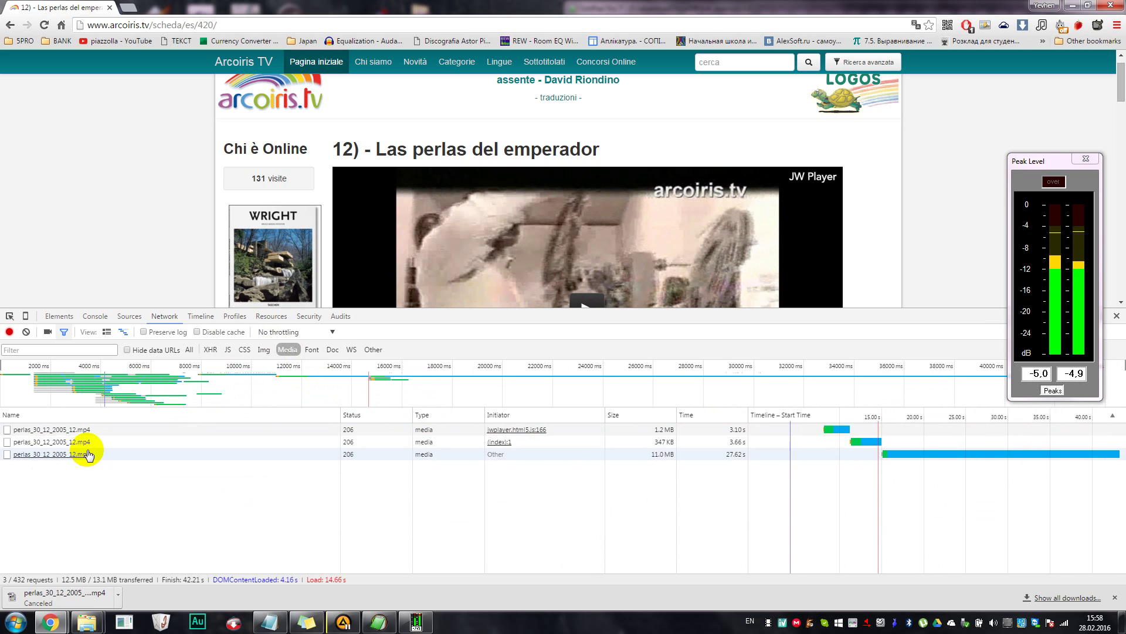
pyautogui.moveTo(28, 430)
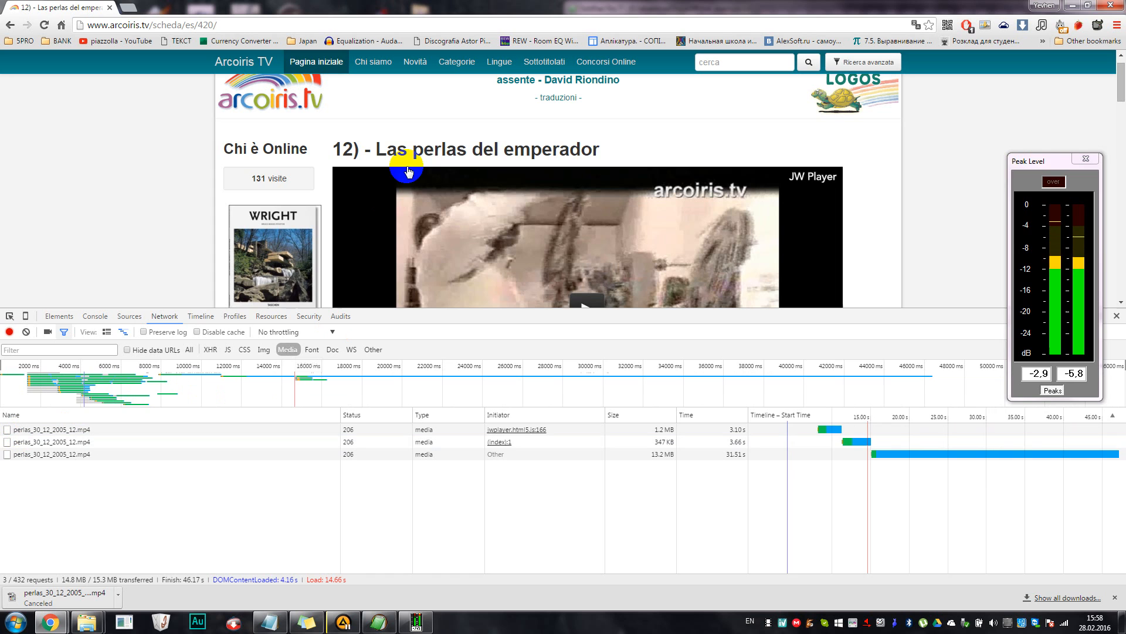
pyautogui.doubleClick(436, 149)
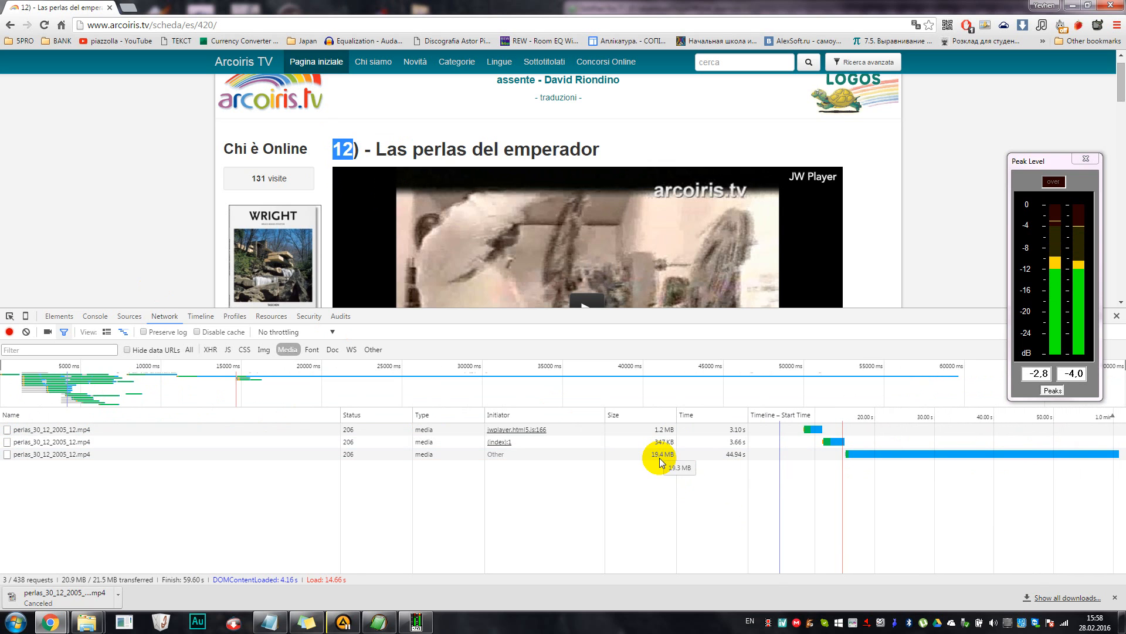
pyautogui.moveTo(613, 481)
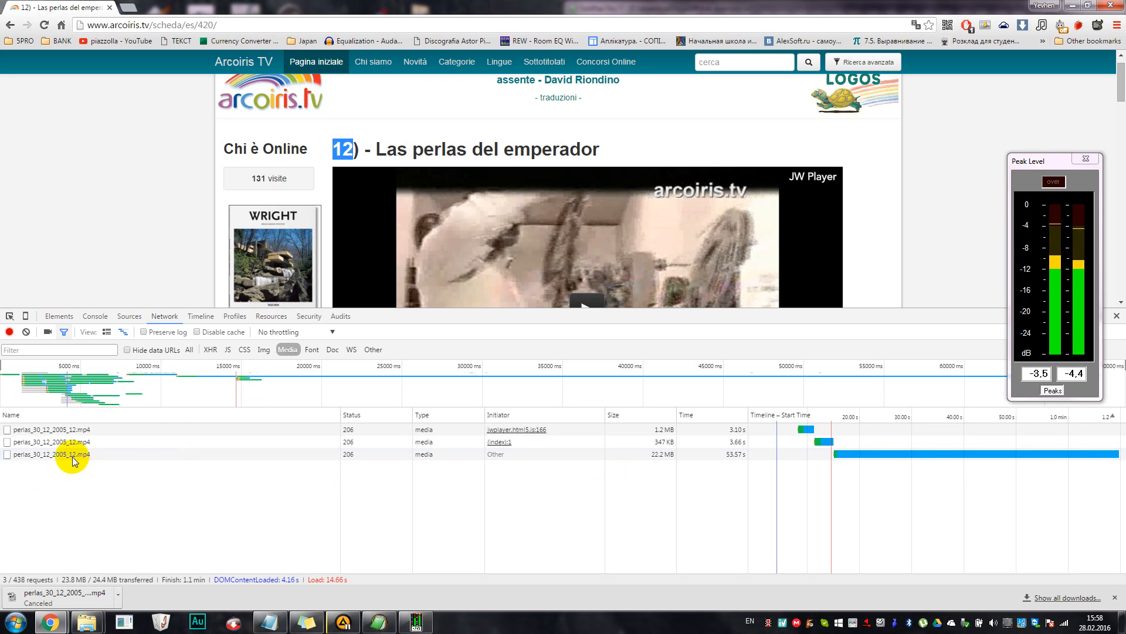
# Copy the largest mp4 request's link and load the lowres perlas stream URL in a new tab.
pyautogui.rightClick(71, 454)
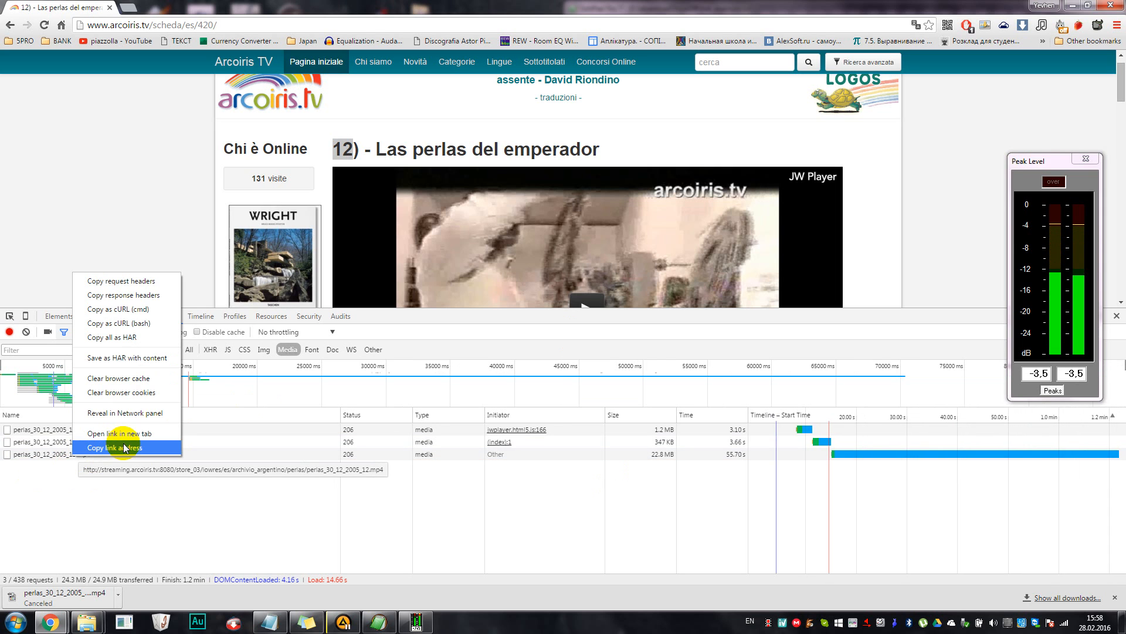
pyautogui.click(114, 447)
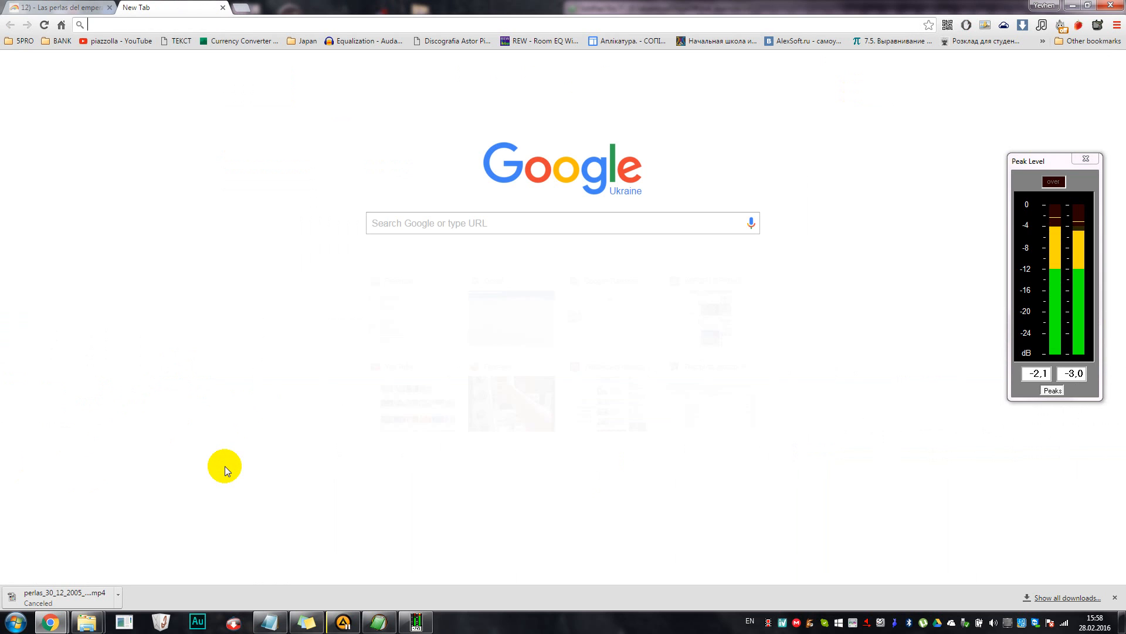
pyautogui.write('http://streaming.arcoiris.tv:8080/store_03/lowres/es/archivio_argentino/perlas/perlas_30_12_2005_12.mp4')
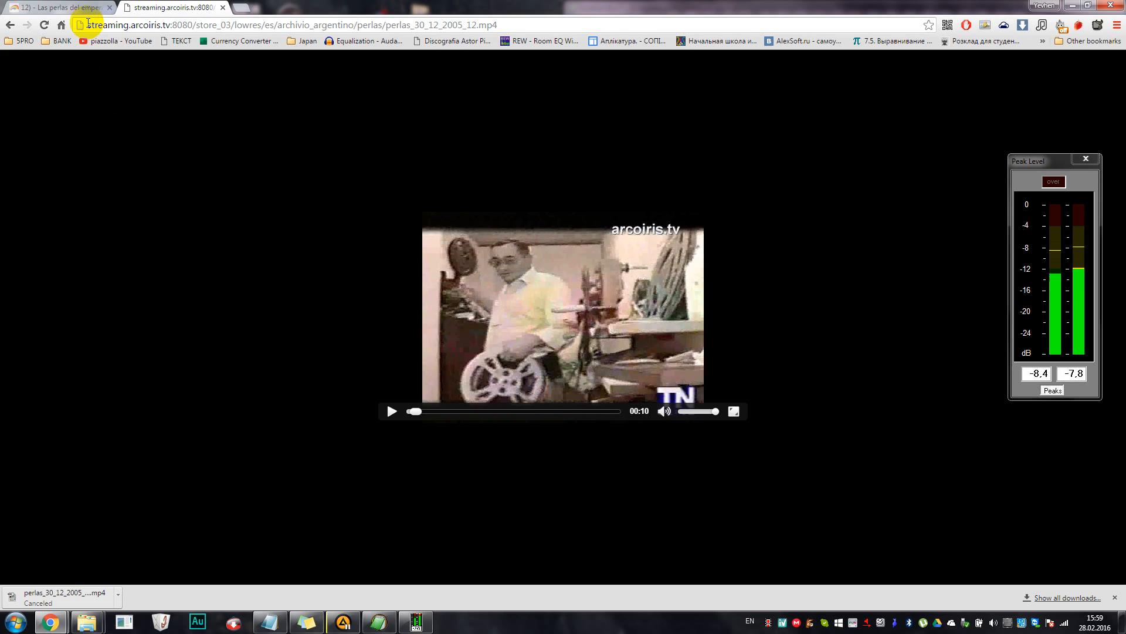
# Edit the stream URL, replacing lowres with hires, and load it.
pyautogui.click(141, 25)
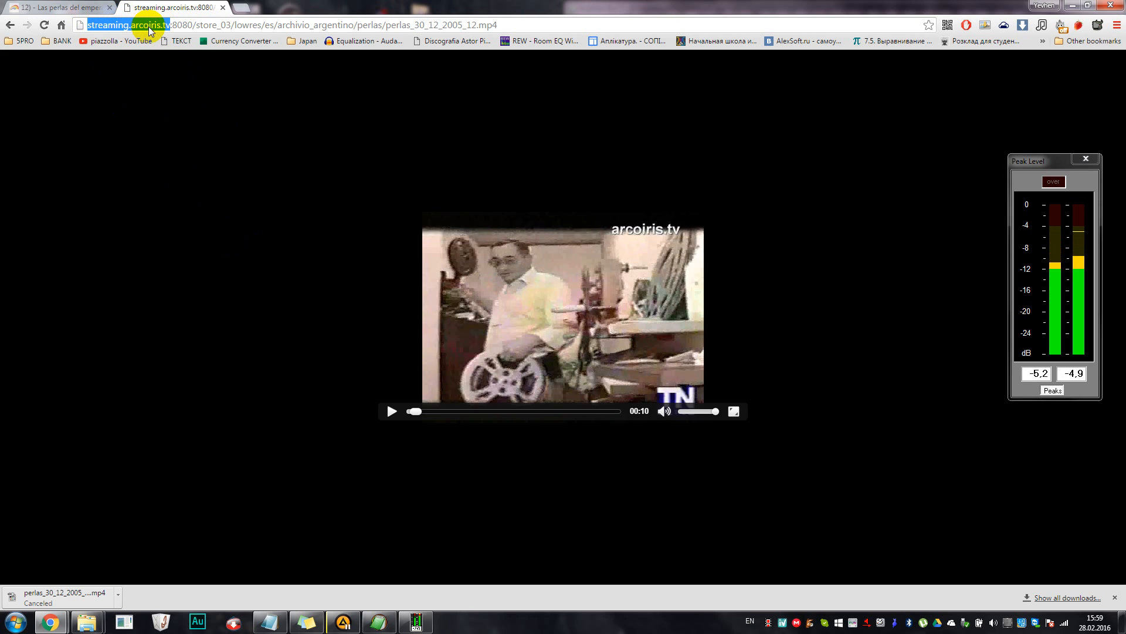
pyautogui.doubleClick(246, 26)
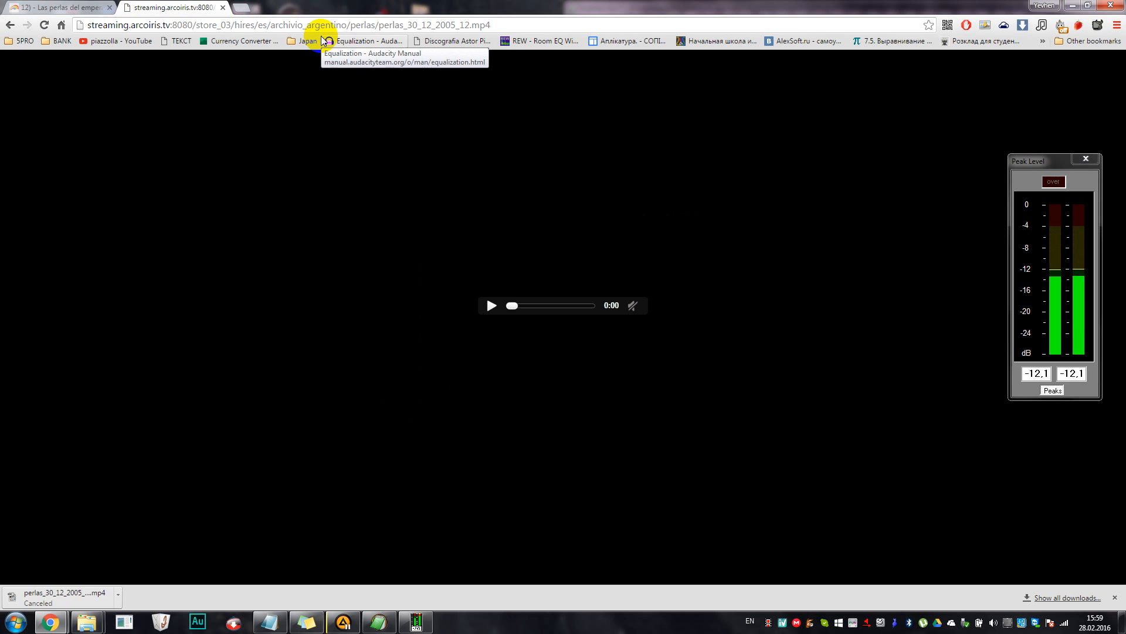
# Play the hires stream, then switch back to the arcoiris.tv video tab.
pyautogui.click(491, 305)
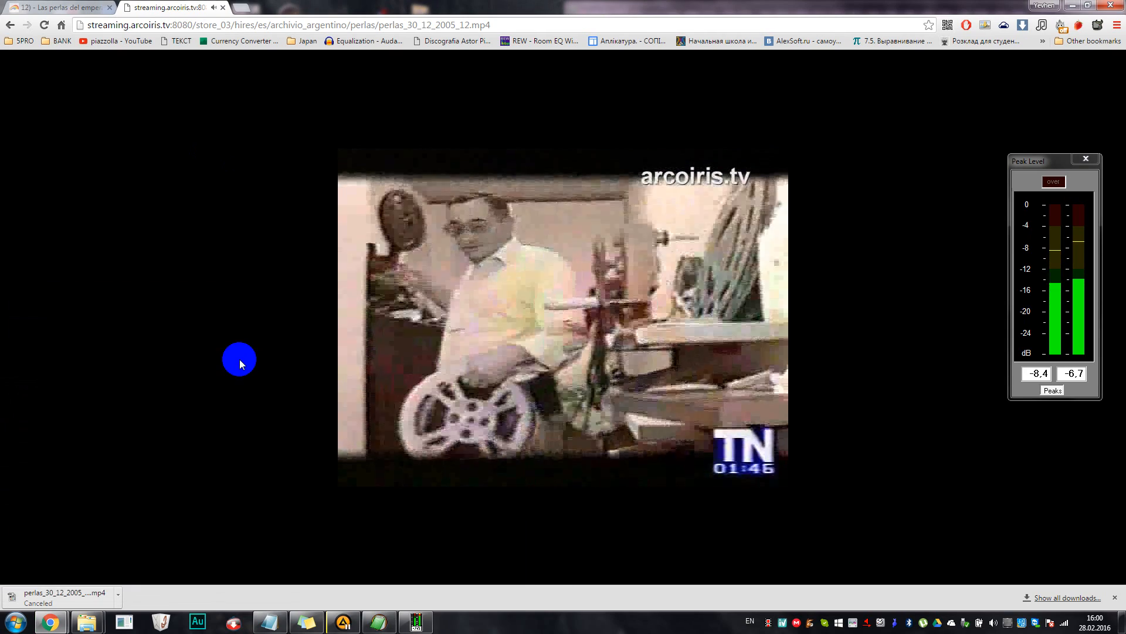
pyautogui.click(346, 474)
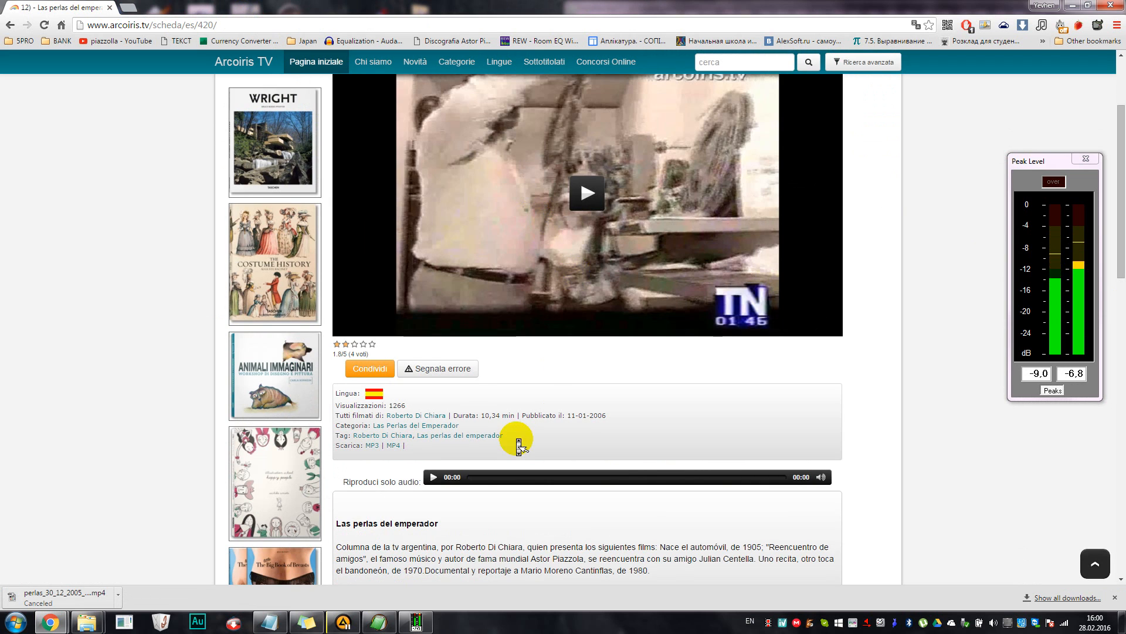
pyautogui.scroll(-3)
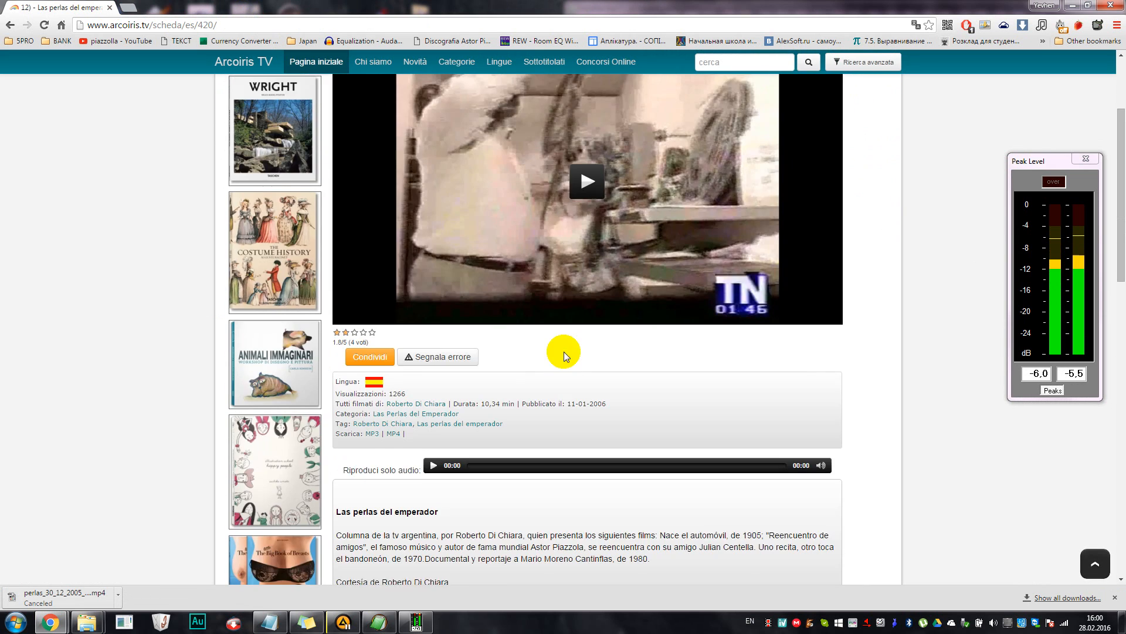
pyautogui.scroll(-3)
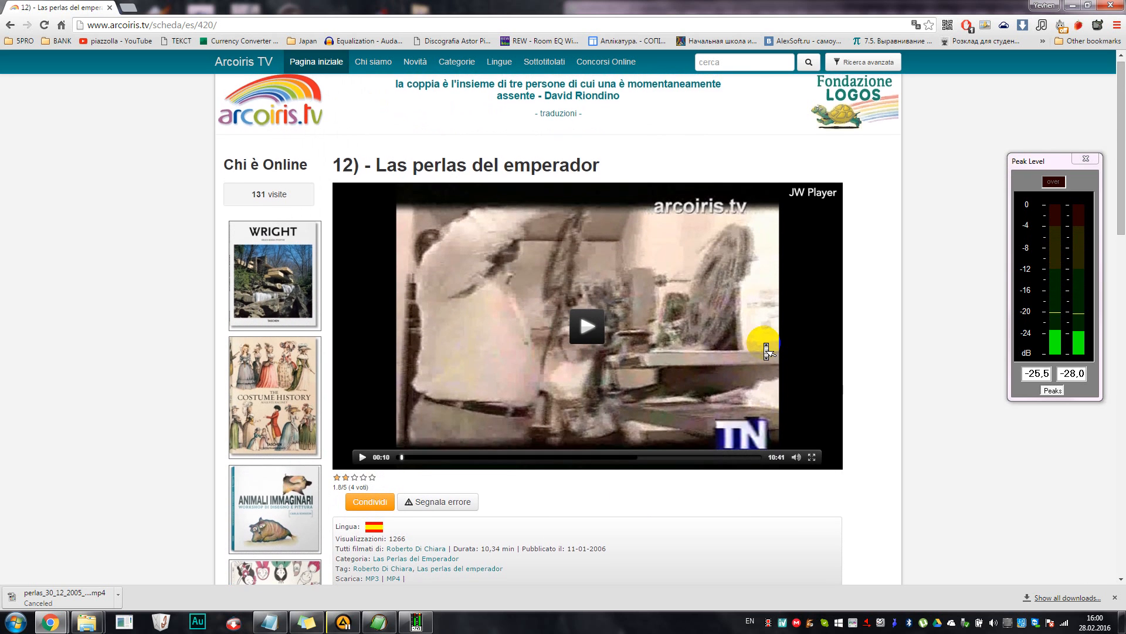
pyautogui.scroll(-3)
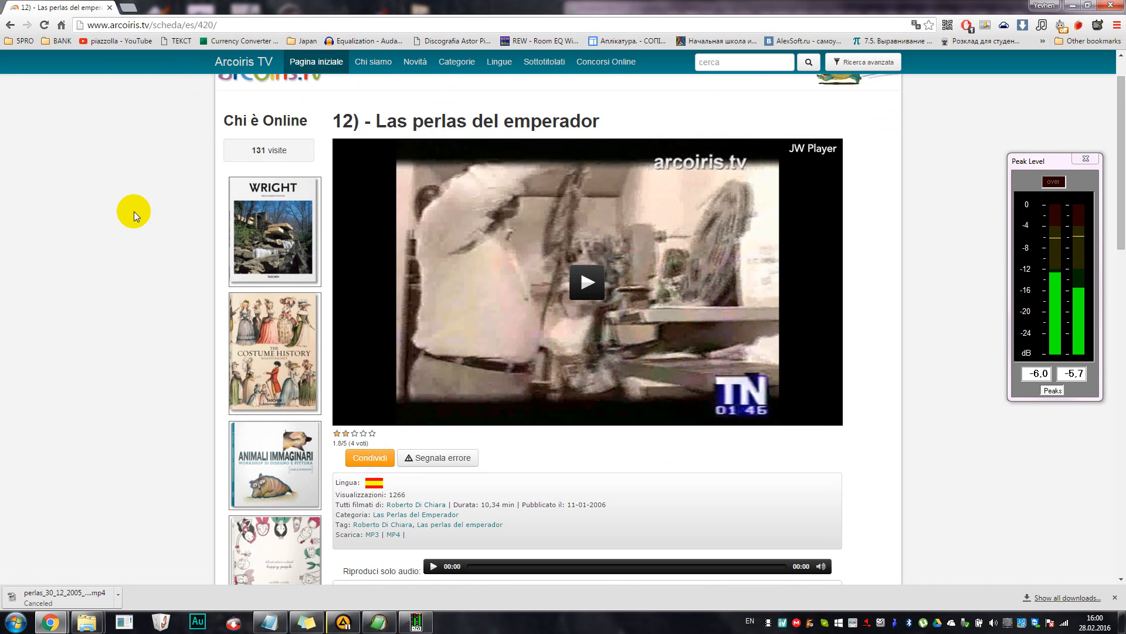
pyautogui.moveTo(167, 192)
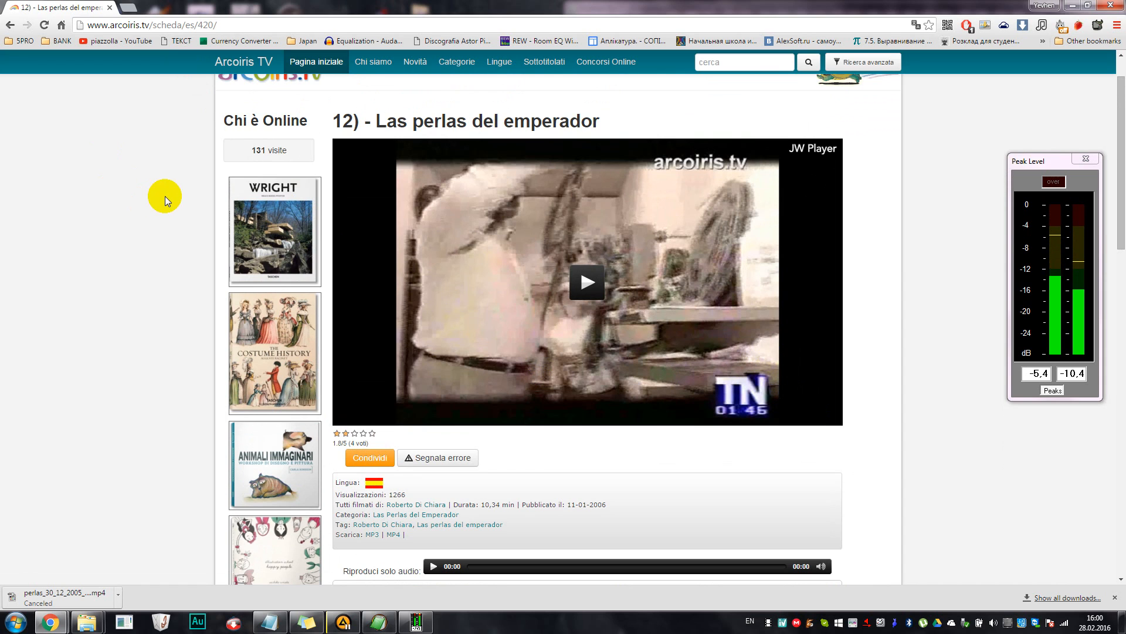